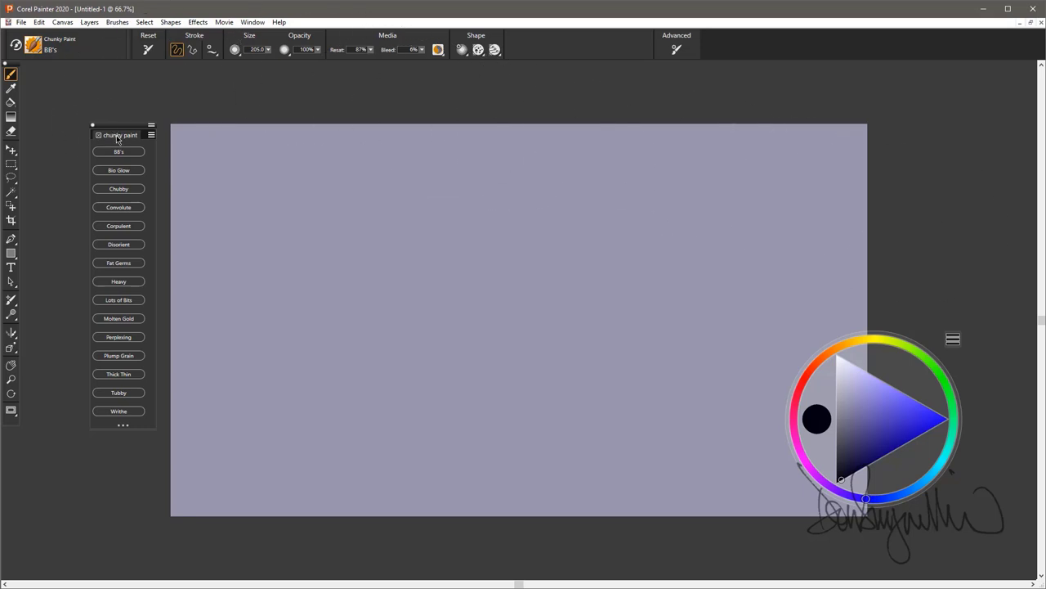
{"action": "mouse_move", "coordinate": [118, 139]}
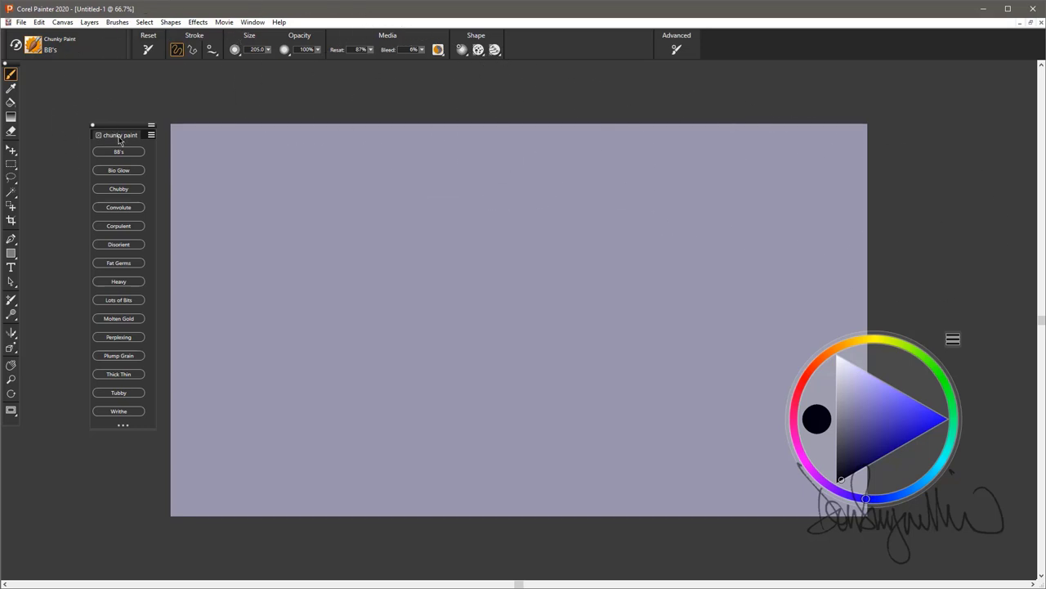
- Paint diagonal bands of dark dotted strokes across the lavender canvas
{"action": "left_click", "coordinate": [118, 410]}
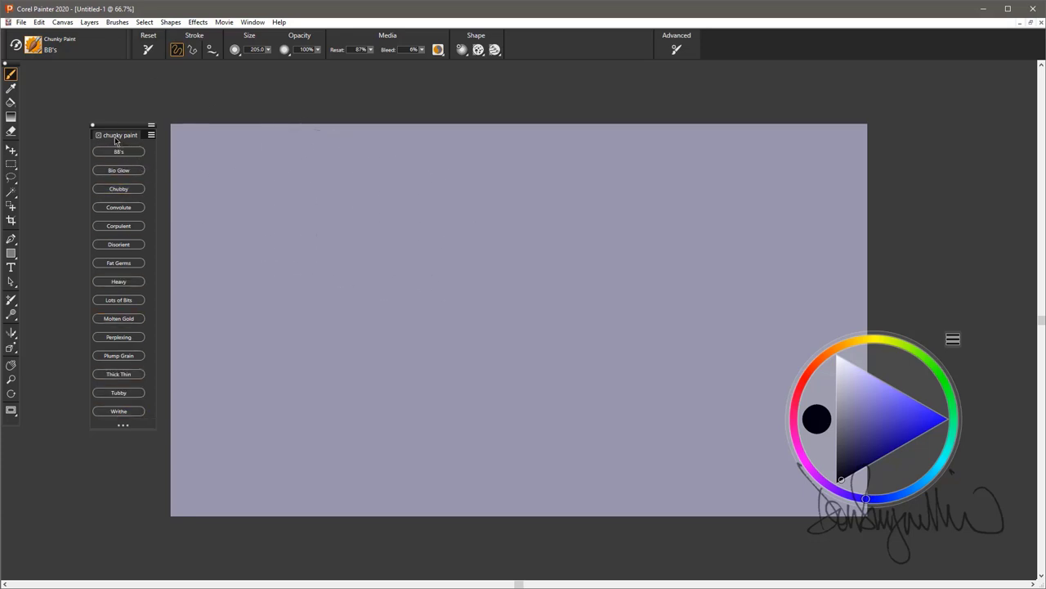
{"action": "mouse_move", "coordinate": [854, 469]}
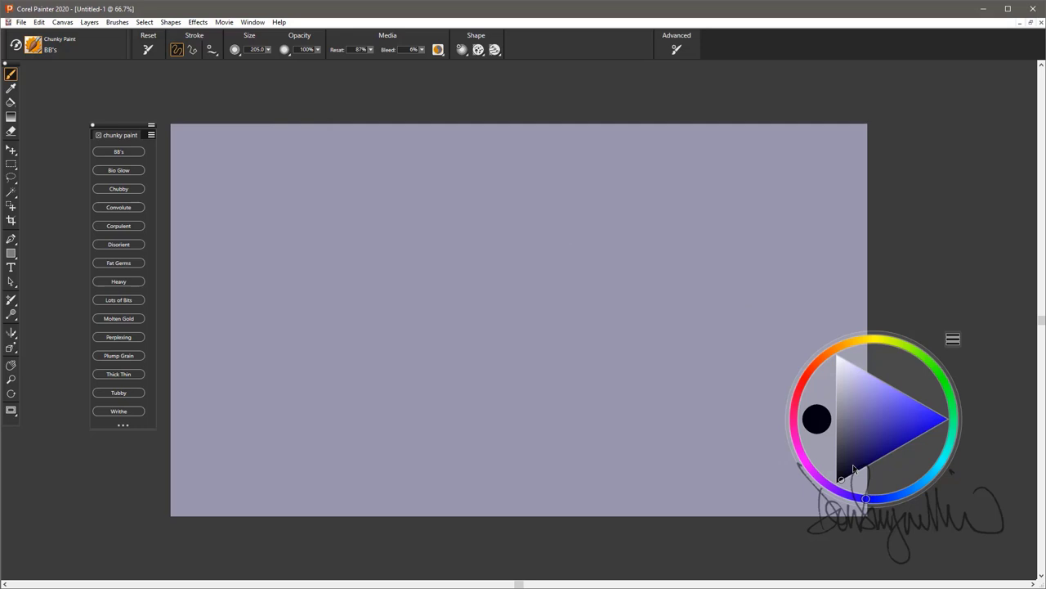
{"action": "mouse_move", "coordinate": [103, 151]}
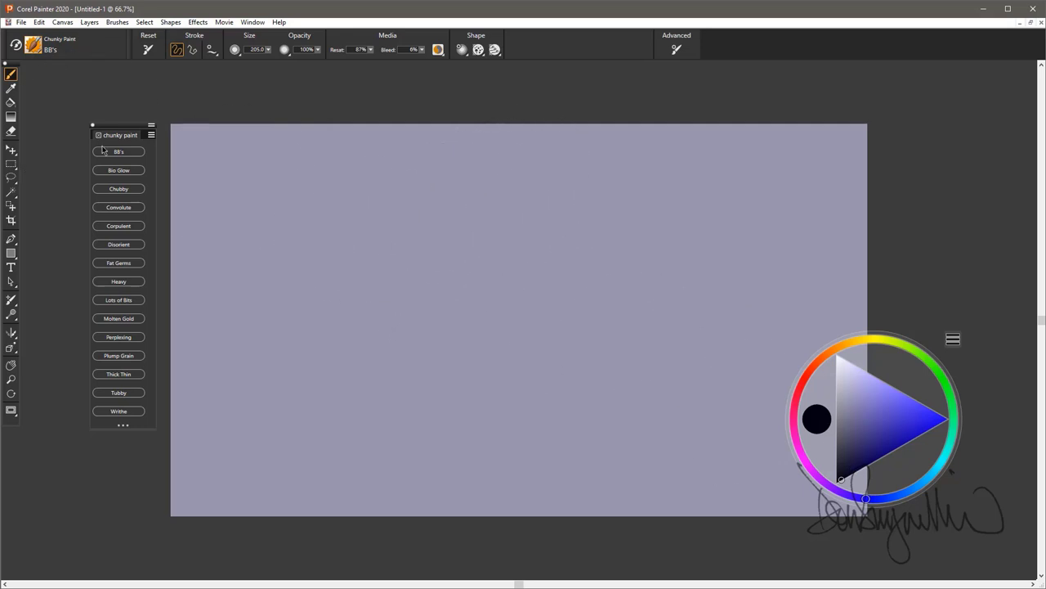
{"action": "left_click_drag", "start_coordinate": [573, 286], "coordinate": [662, 294]}
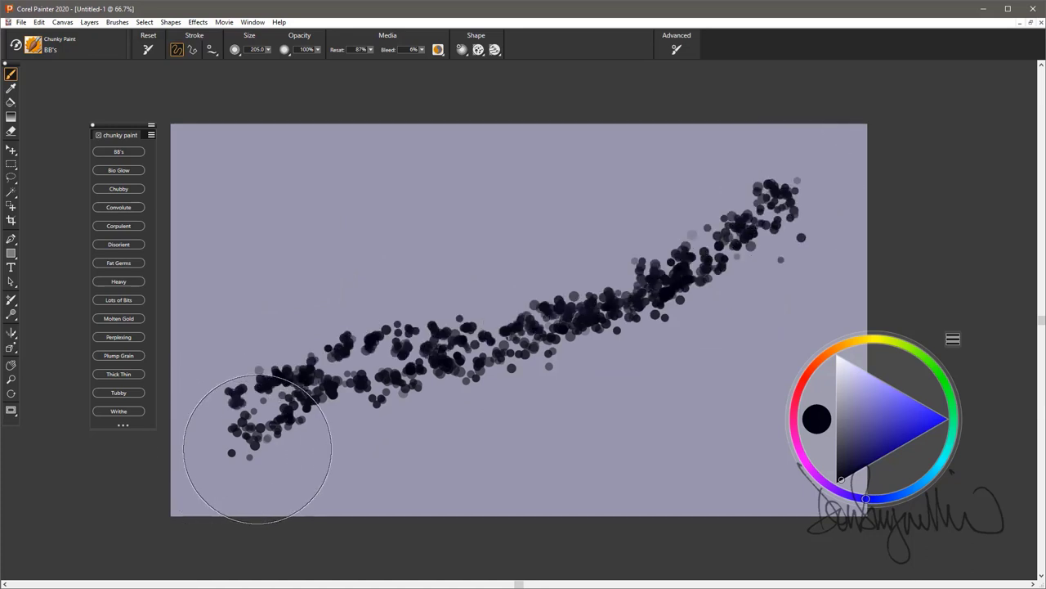
{"action": "left_click_drag", "start_coordinate": [258, 449], "coordinate": [232, 397]}
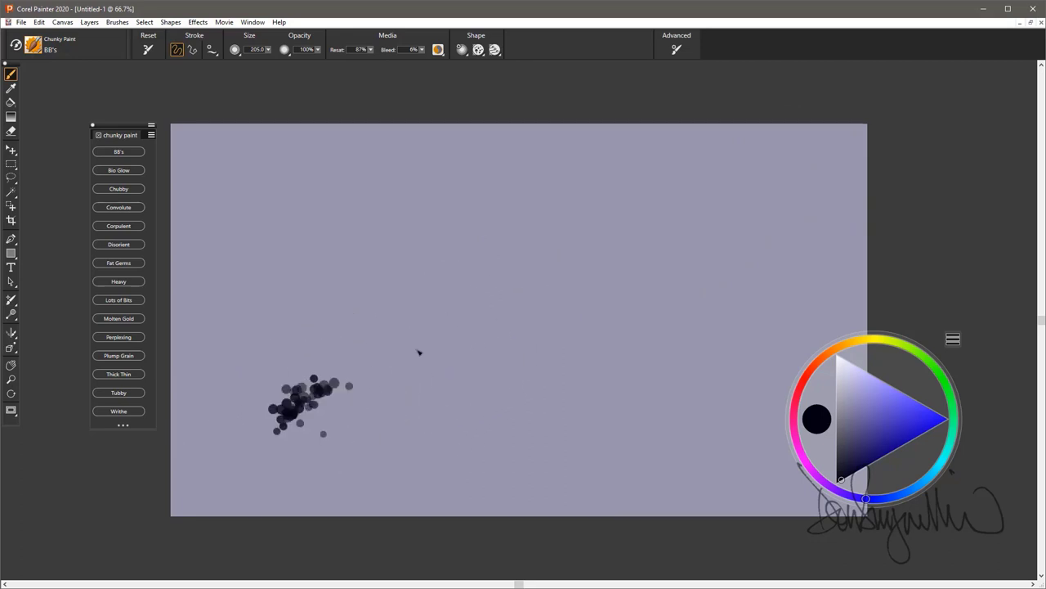
{"action": "left_click_drag", "start_coordinate": [278, 400], "coordinate": [826, 212]}
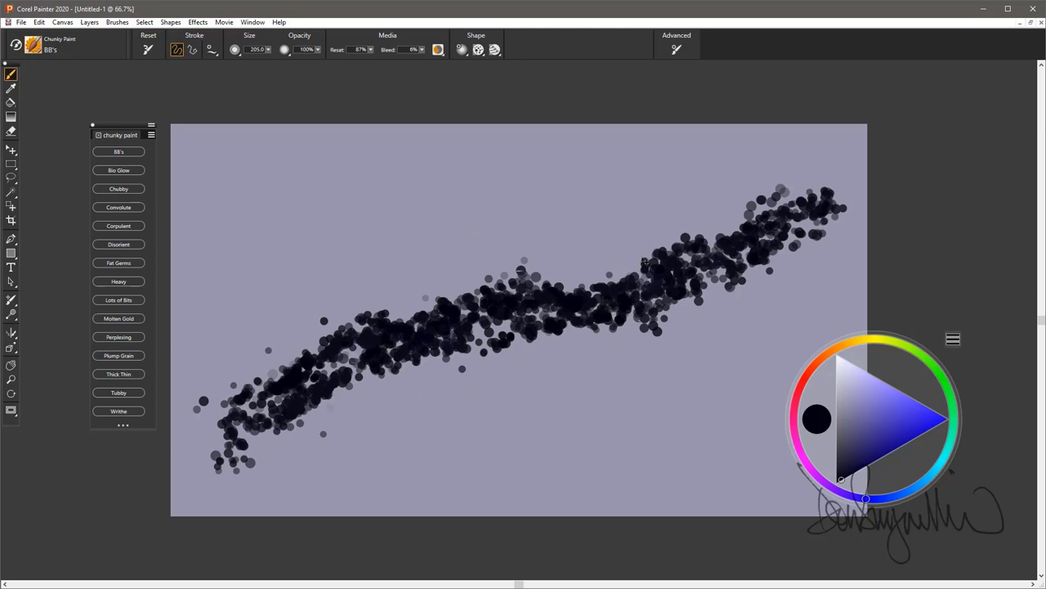
{"action": "mouse_move", "coordinate": [628, 260]}
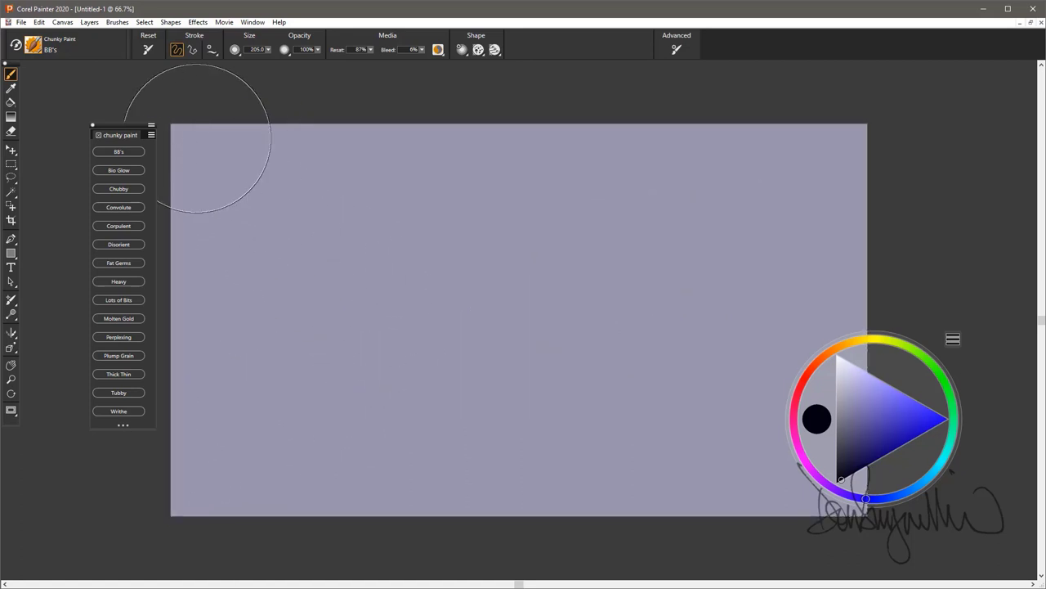
- Switch to the Bio Glow brush and paint glowing blue-white strokes around the canvas
{"action": "left_click", "coordinate": [117, 170]}
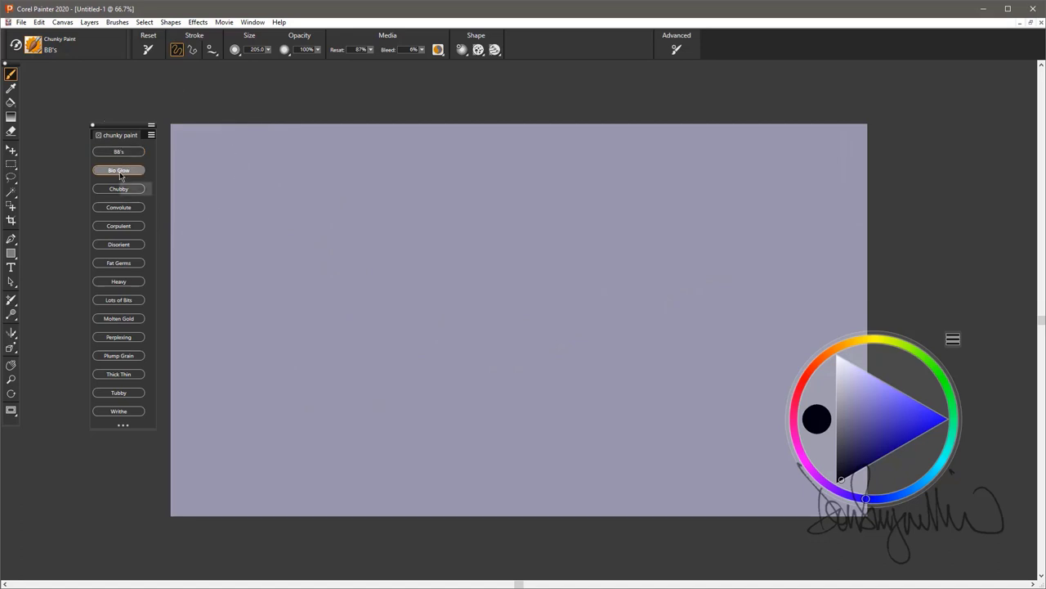
{"action": "left_click", "coordinate": [118, 170]}
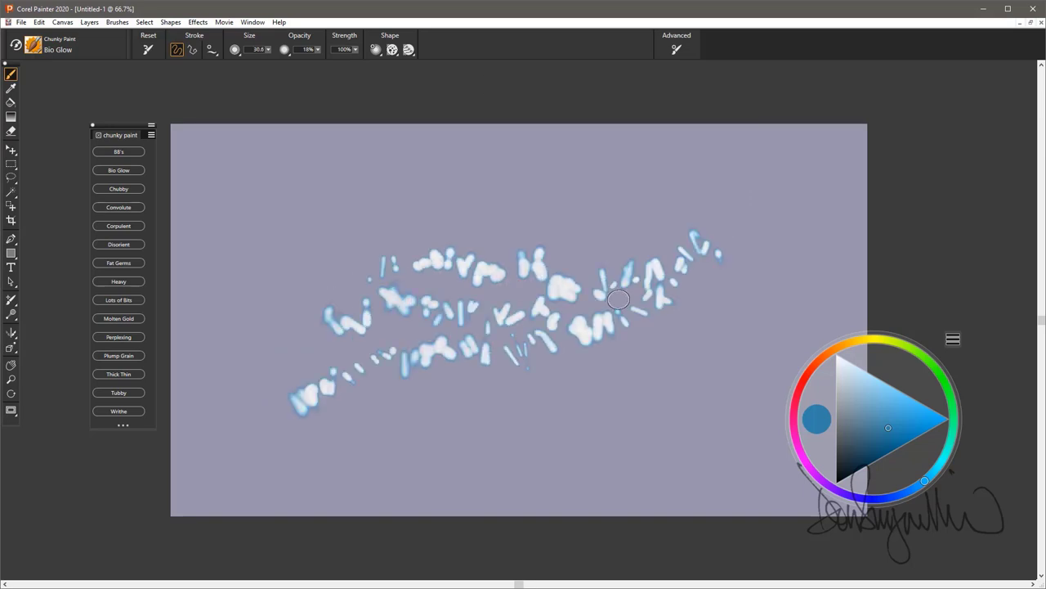
{"action": "left_click_drag", "start_coordinate": [618, 299], "coordinate": [746, 289]}
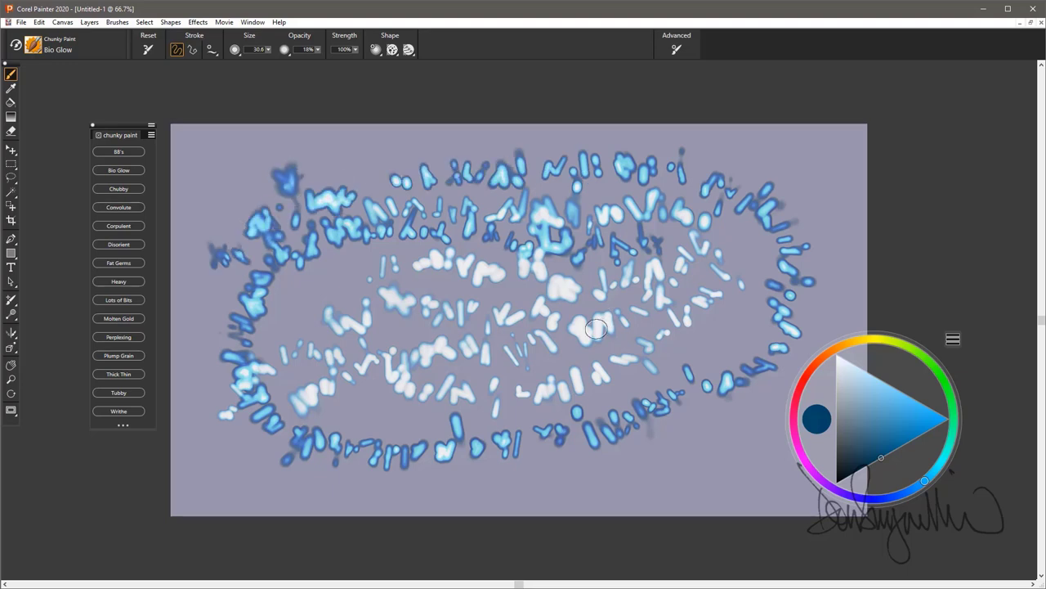
{"action": "mouse_move", "coordinate": [454, 297]}
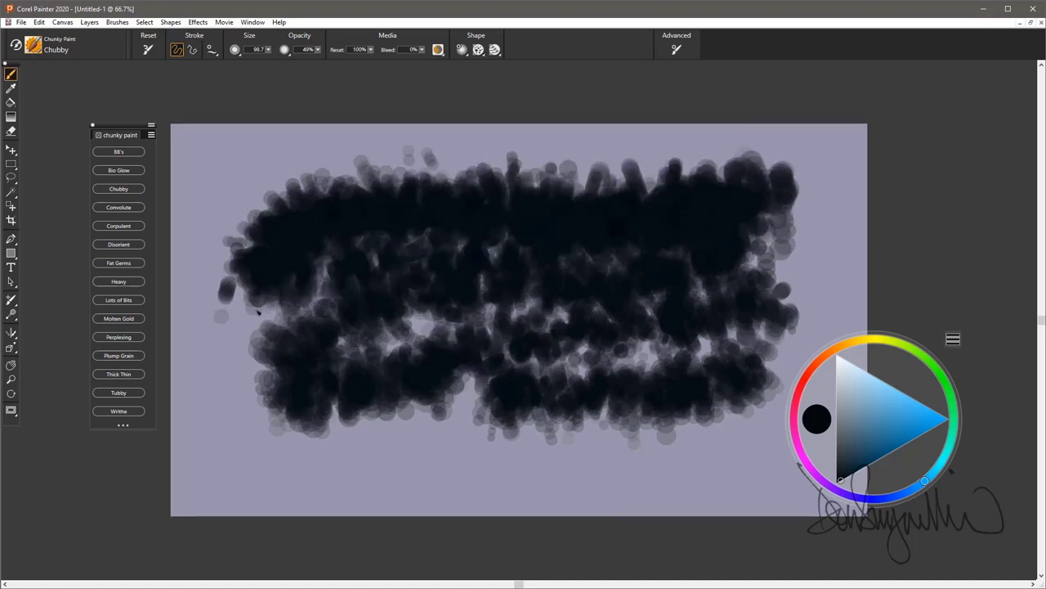
- Paint two dark, smudgy Chubby strokes diagonally across the canvas
{"action": "left_click_drag", "start_coordinate": [237, 303], "coordinate": [549, 478]}
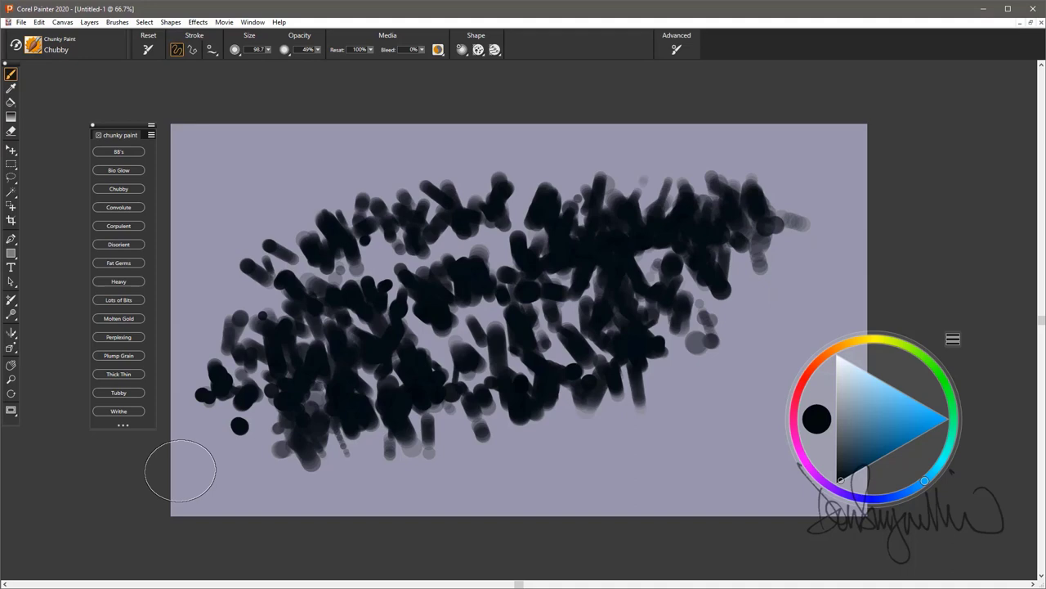
{"action": "left_click_drag", "start_coordinate": [180, 471], "coordinate": [425, 270]}
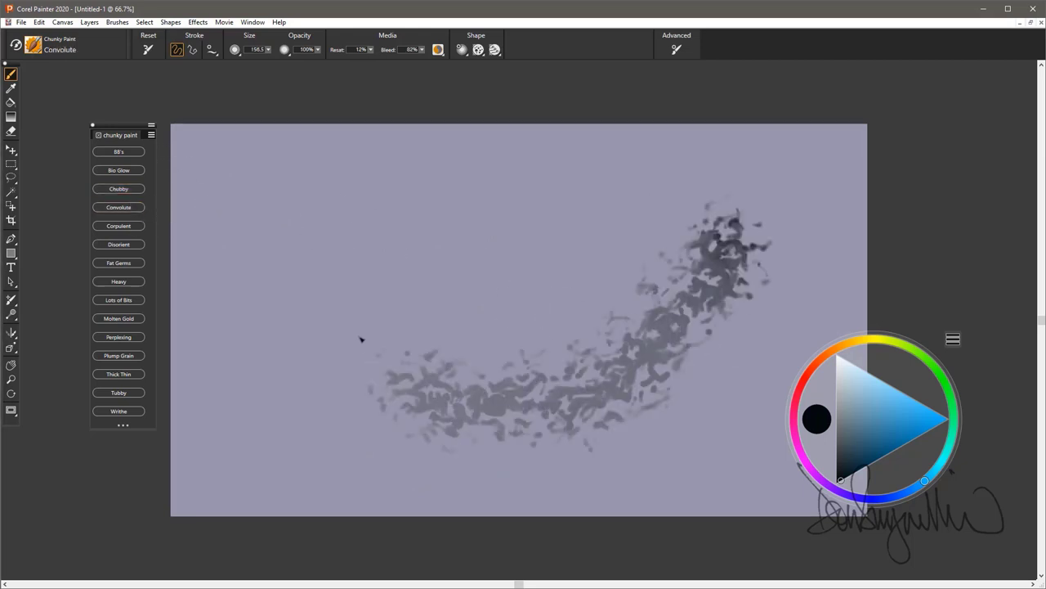
- Paint a swirl of mottled blue-grey Convolute strokes across the canvas middle
{"action": "left_click_drag", "start_coordinate": [362, 339], "coordinate": [723, 291]}
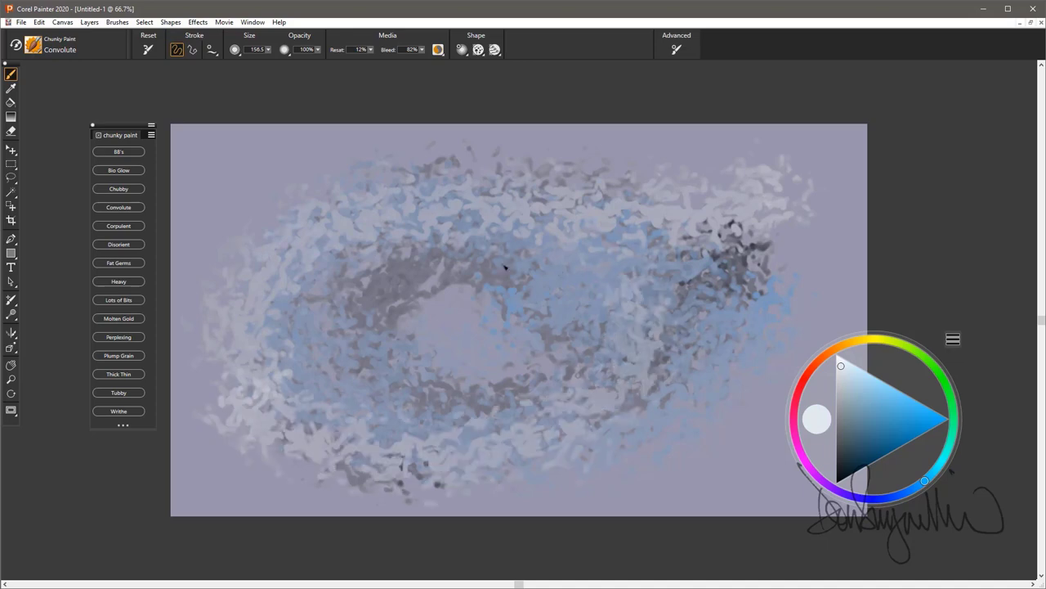
{"action": "left_click_drag", "start_coordinate": [503, 268], "coordinate": [664, 272]}
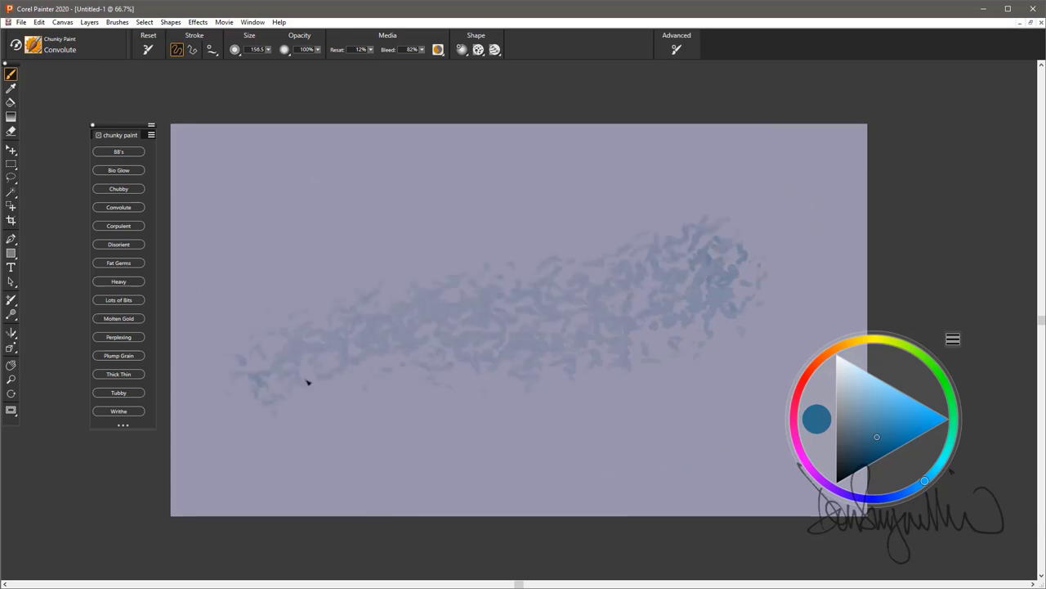
{"action": "left_click_drag", "start_coordinate": [307, 383], "coordinate": [268, 320]}
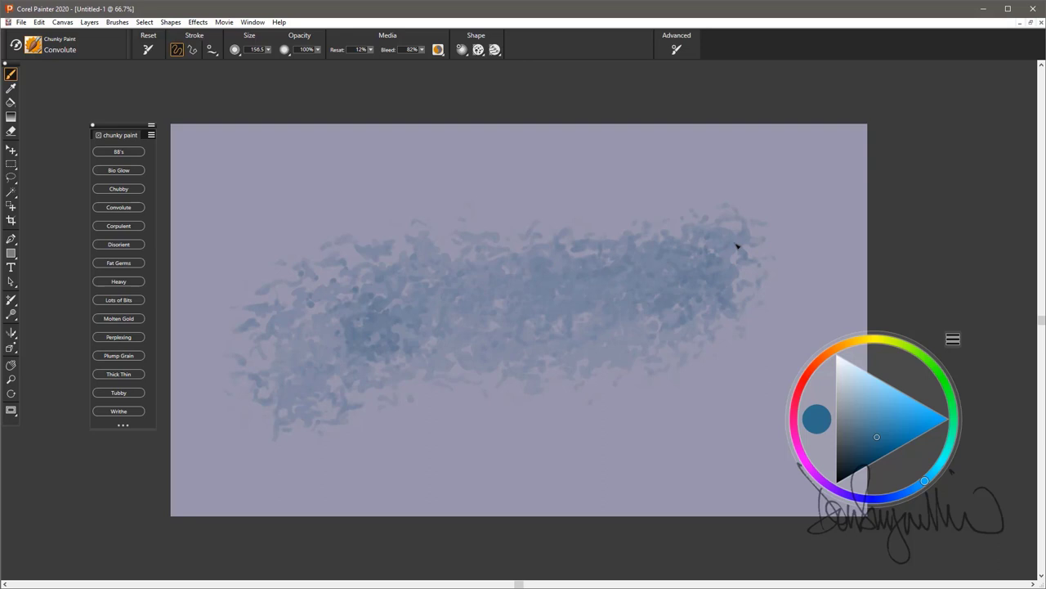
{"action": "left_click_drag", "start_coordinate": [736, 247], "coordinate": [502, 348]}
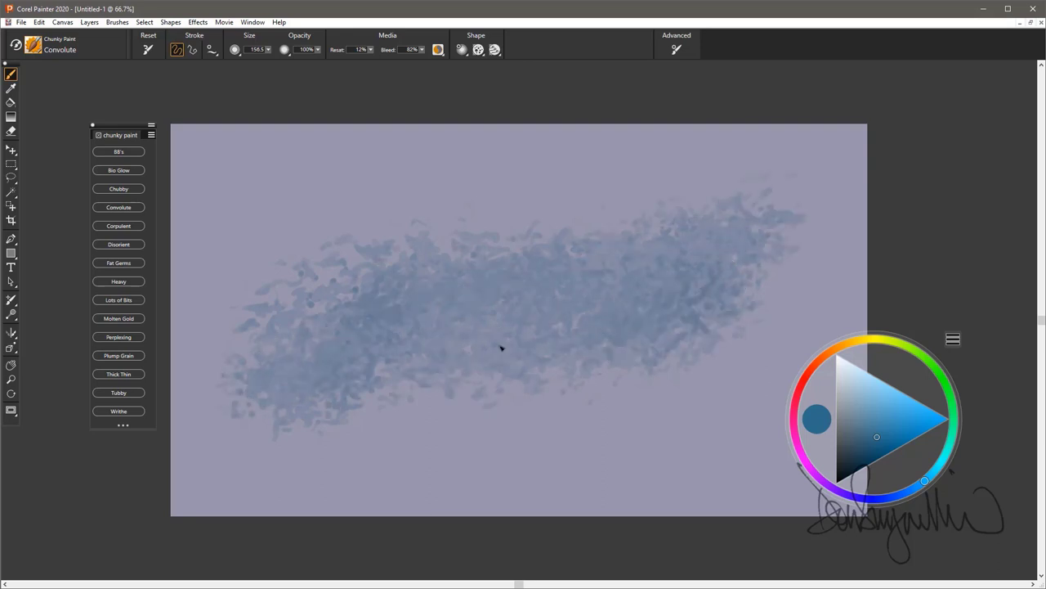
{"action": "left_click_drag", "start_coordinate": [502, 350], "coordinate": [314, 409]}
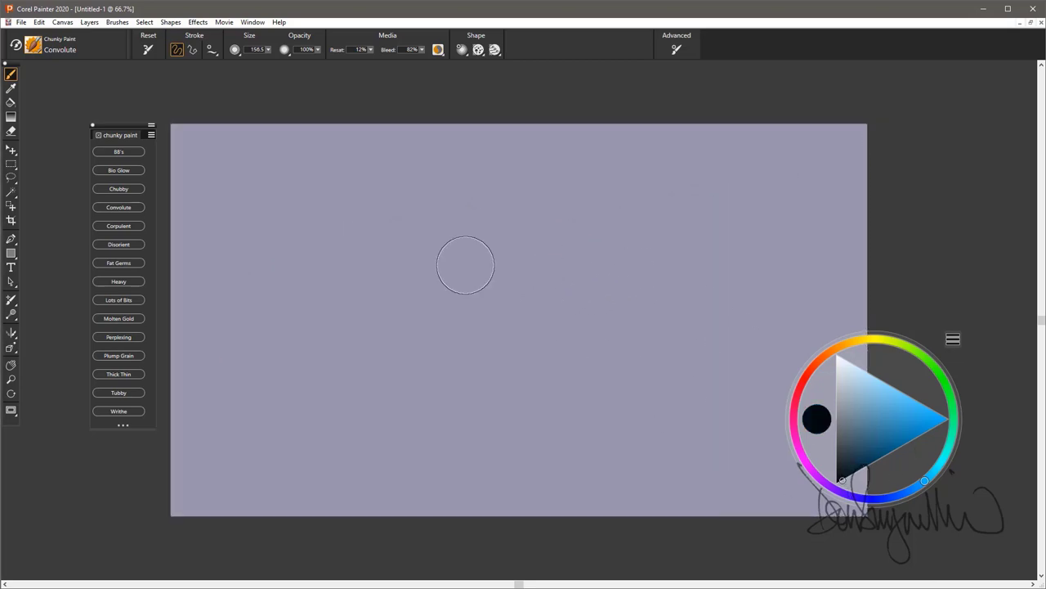
- Switch to the Compulent brush in the Chunky Paint palette
{"action": "left_click", "coordinate": [118, 226]}
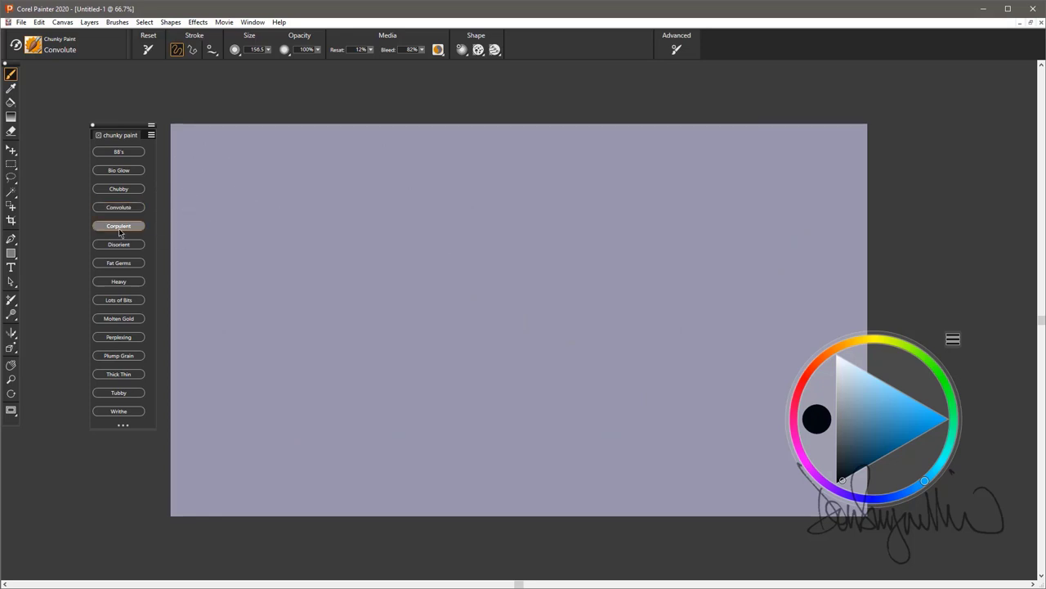
- Confirm the Compulent brush and scribble black blotchy clusters across the canvas middle
{"action": "left_click", "coordinate": [118, 226]}
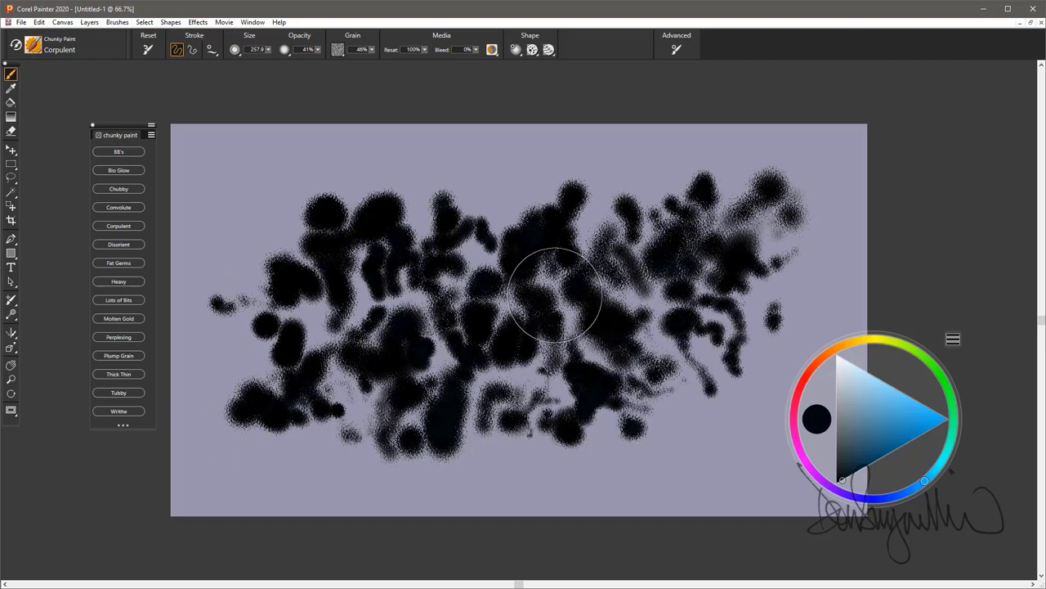
{"action": "mouse_move", "coordinate": [118, 225]}
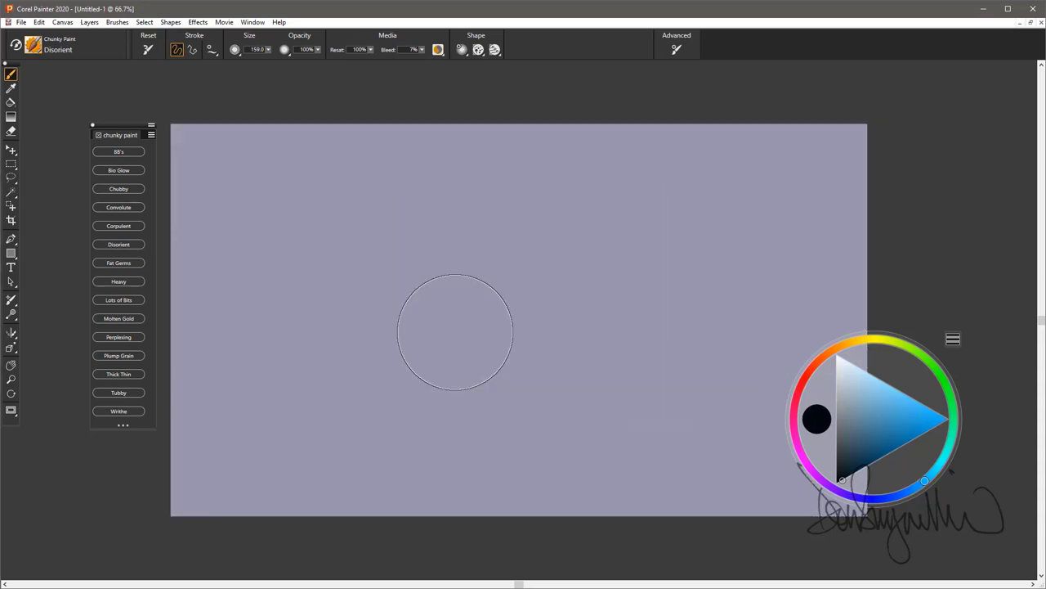
- Paint a diagonal test stroke with the Dissonant brush on the cleared canvas
{"action": "left_click_drag", "start_coordinate": [188, 442], "coordinate": [760, 204]}
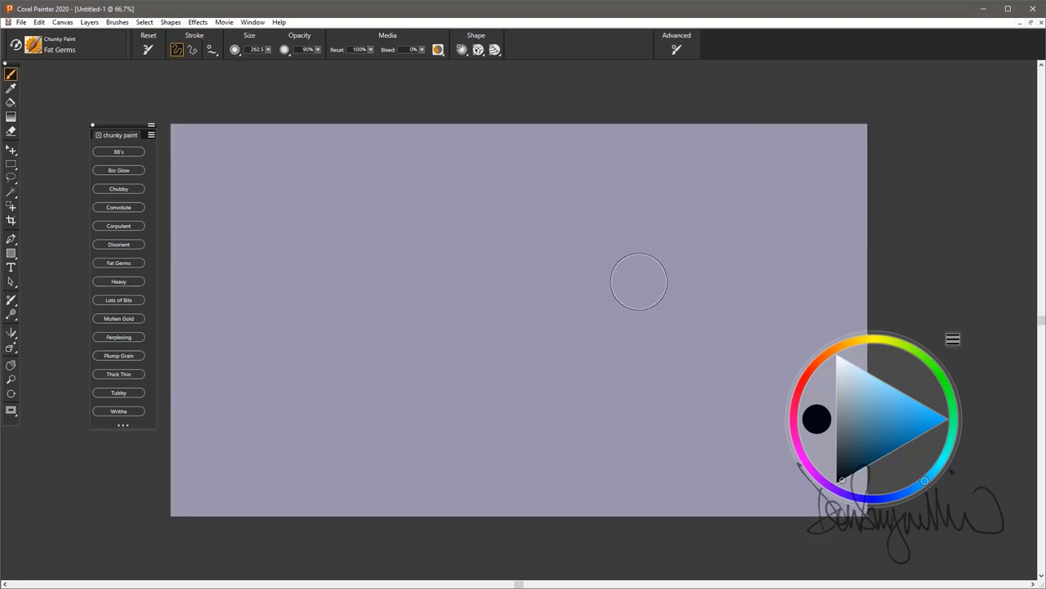
- Switch to the Heavy brush in the Chunky Paint palette
{"action": "left_click", "coordinate": [118, 281]}
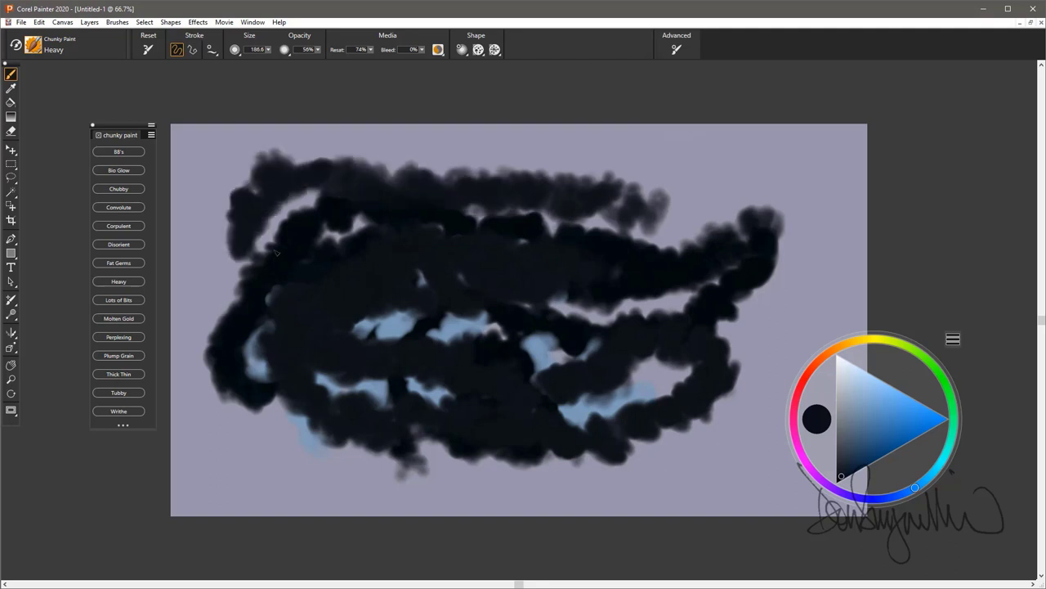
- Paint thick dark looping Heavy strokes over the canvas, blue showing through
{"action": "left_click_drag", "start_coordinate": [278, 253], "coordinate": [637, 278]}
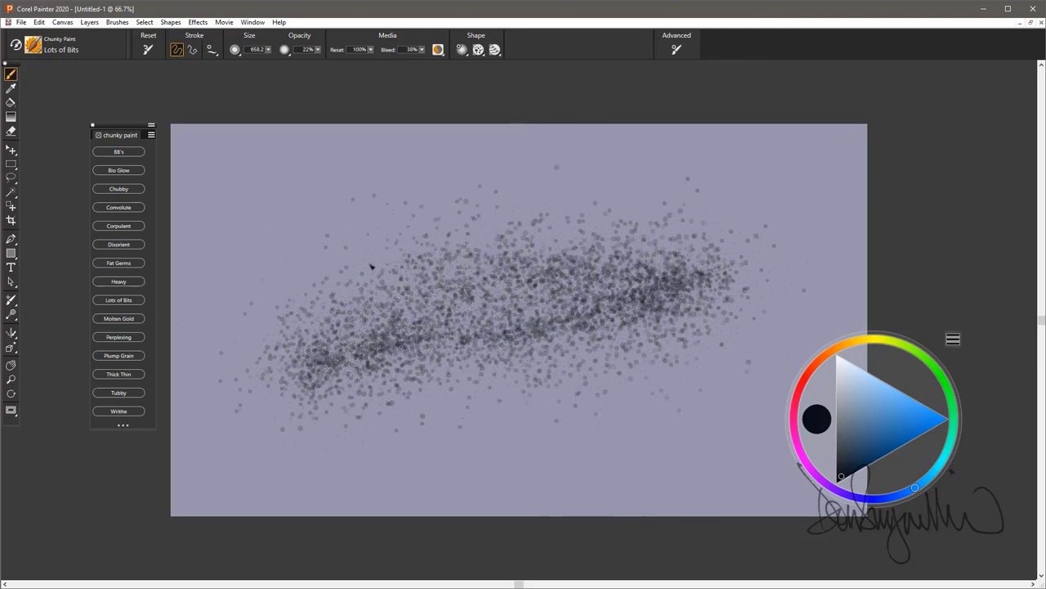
- Paint a speckled Lots of Bits stroke before clearing the canvas
{"action": "left_click_drag", "start_coordinate": [373, 265], "coordinate": [400, 370]}
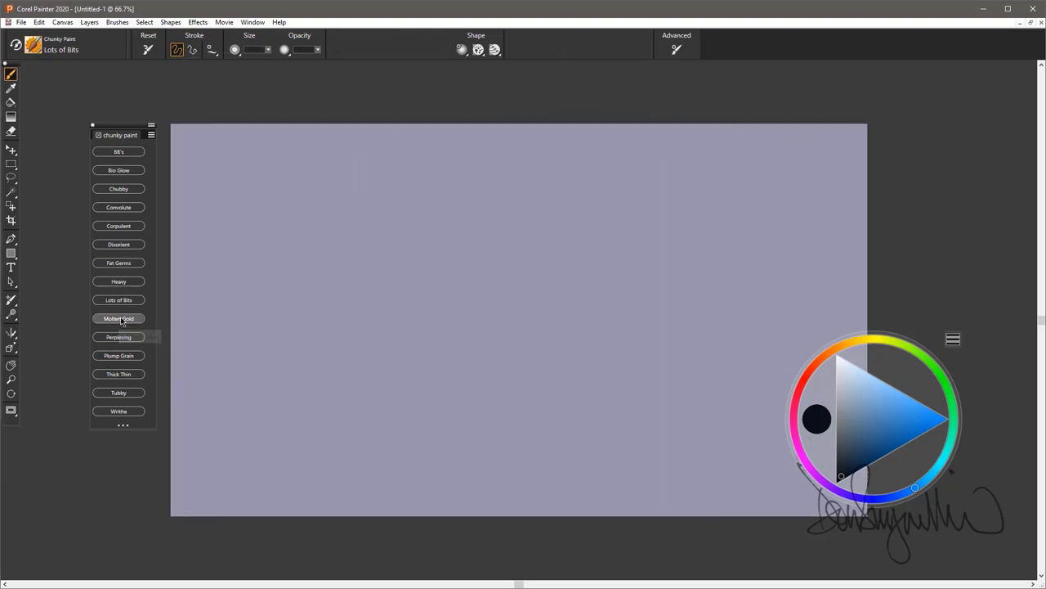
- Load the brush below Lots of Bits in the Chunky Paint palette
{"action": "left_click", "coordinate": [118, 318]}
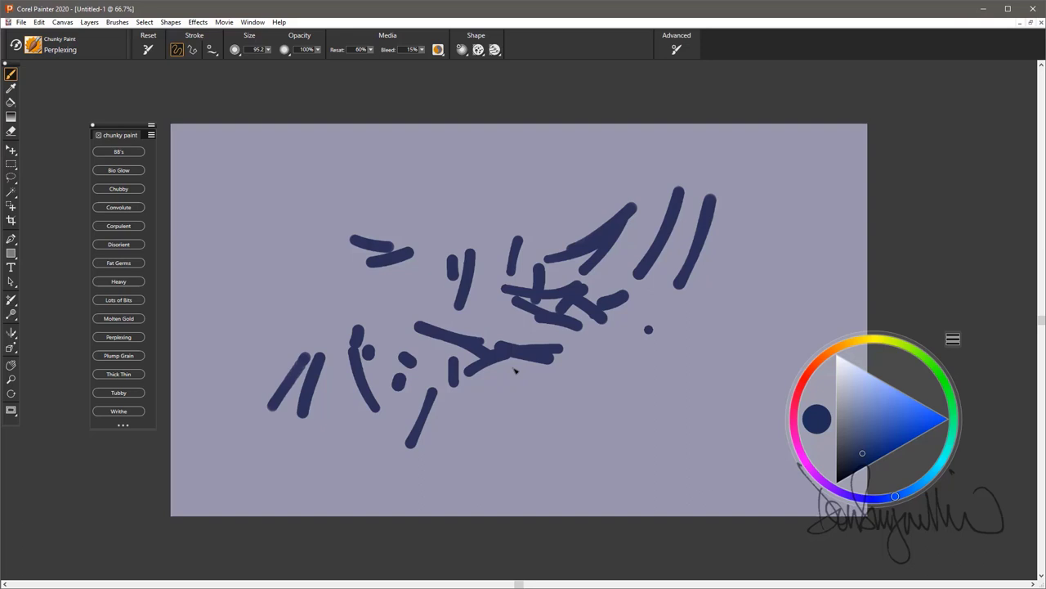
- Add more short navy Perplexing dashes across the canvas middle
{"action": "left_click_drag", "start_coordinate": [515, 373], "coordinate": [363, 372]}
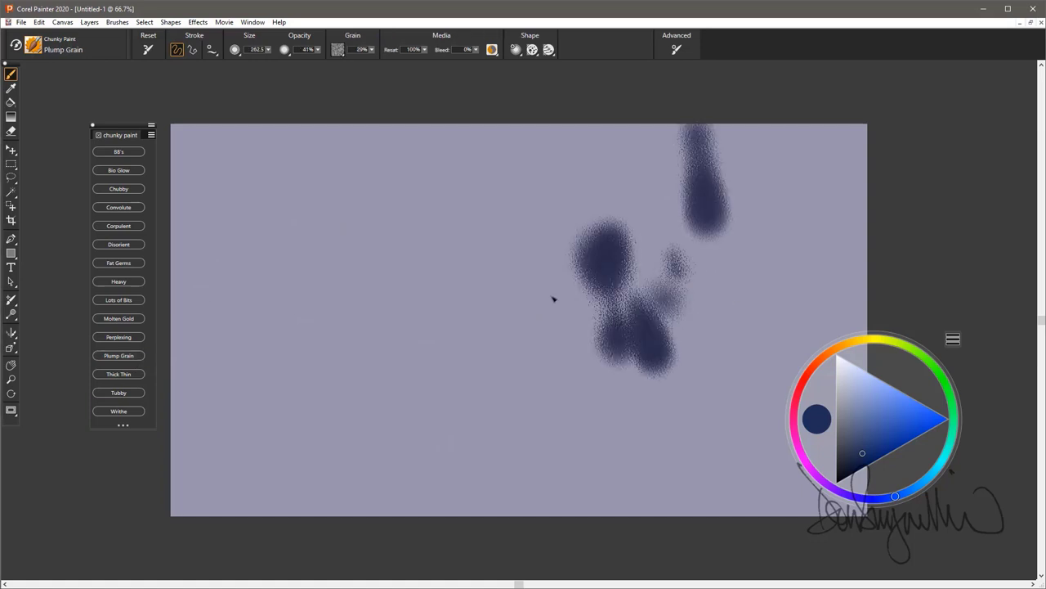
- Paint navy Plump Grain blobs, switch to pale cream, and cover them with cream blobs
{"action": "left_click_drag", "start_coordinate": [552, 298], "coordinate": [684, 314]}
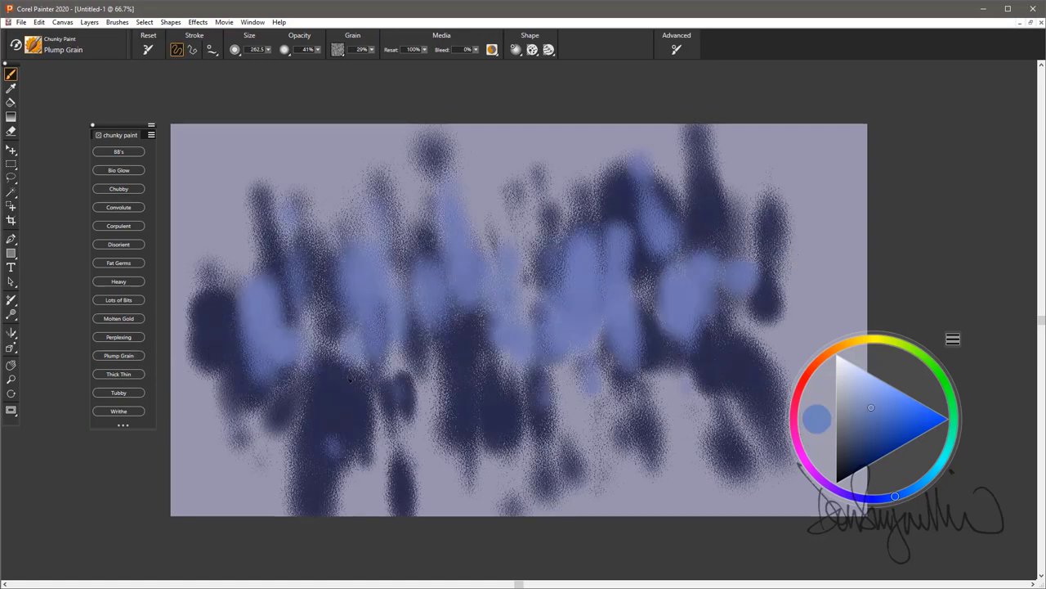
{"action": "left_click", "coordinate": [850, 378]}
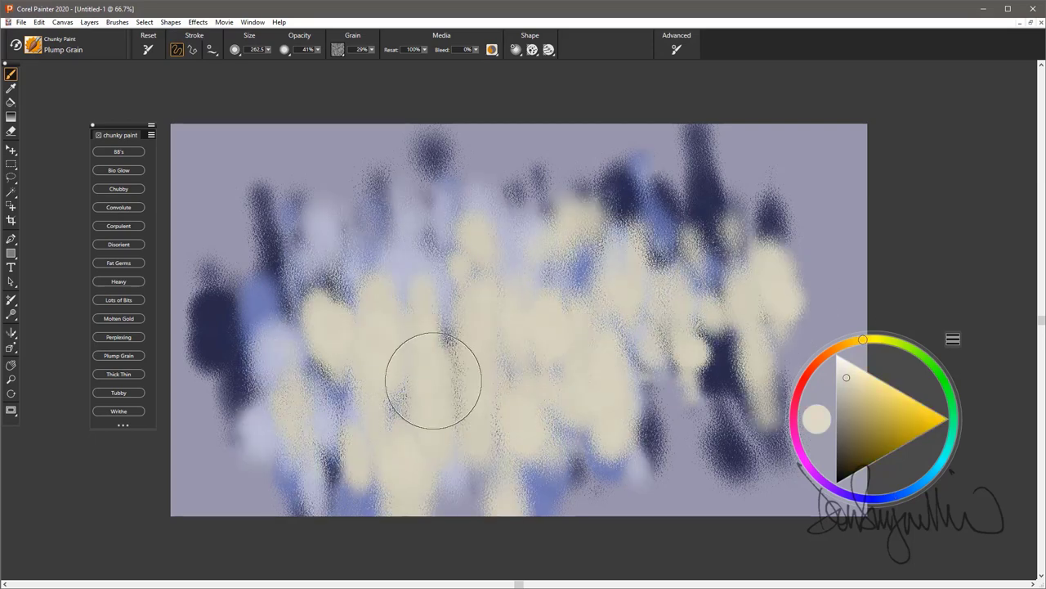
{"action": "left_click_drag", "start_coordinate": [433, 380], "coordinate": [396, 311]}
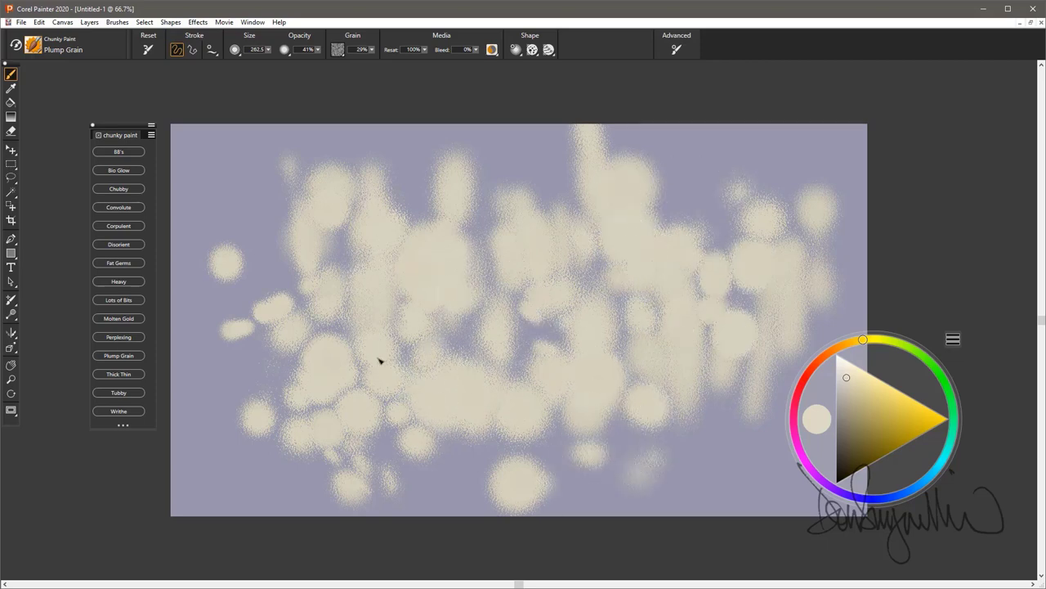
{"action": "left_click_drag", "start_coordinate": [379, 361], "coordinate": [501, 270]}
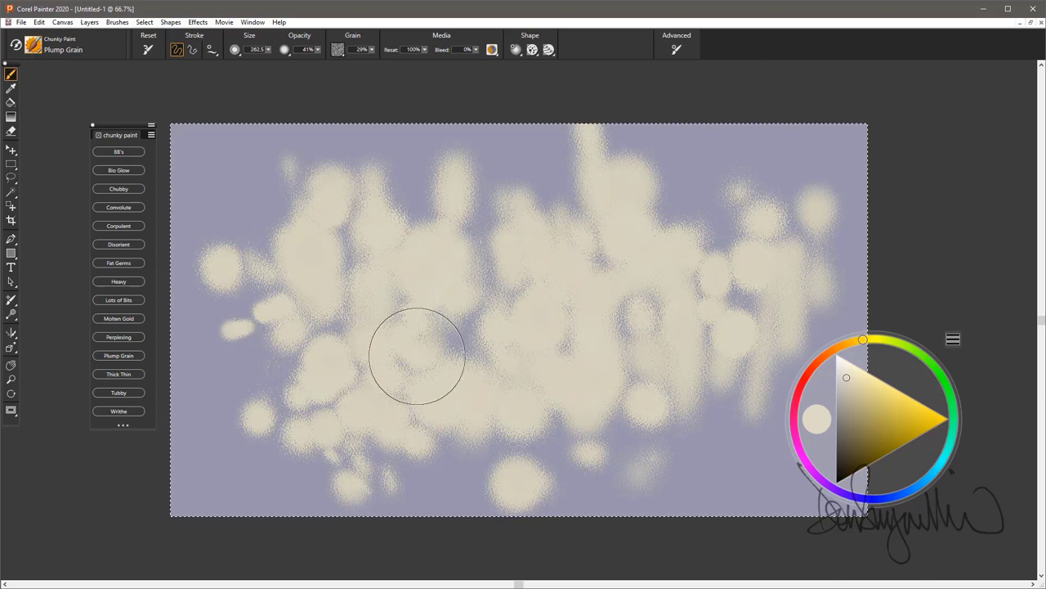
{"action": "left_click_drag", "start_coordinate": [417, 357], "coordinate": [448, 298]}
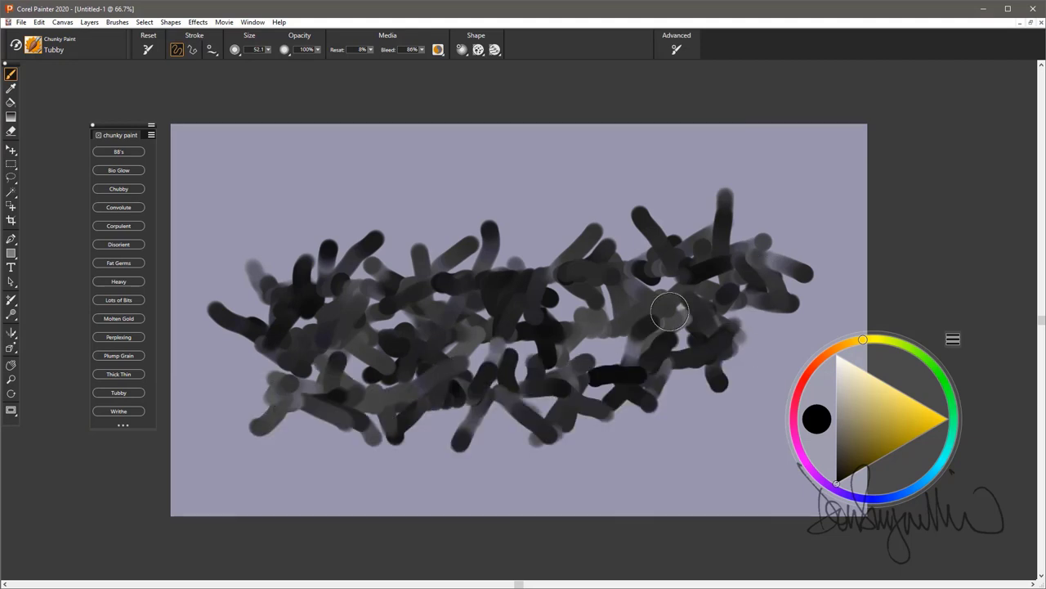
- Paint a small patch of yellow Tubby strokes over the grey-and-black tangle
{"action": "left_click_drag", "start_coordinate": [670, 311], "coordinate": [621, 270]}
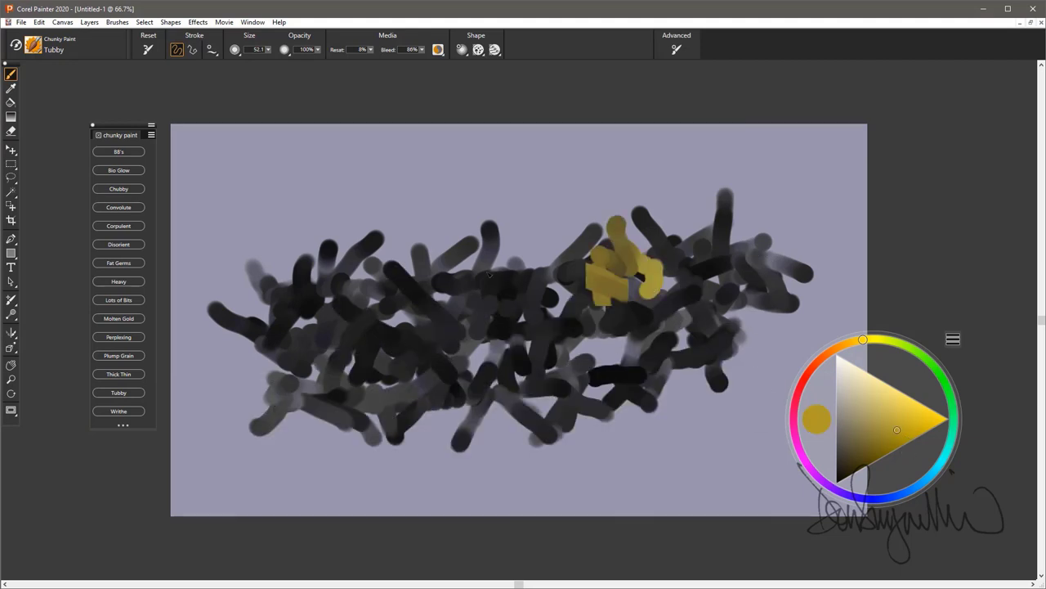